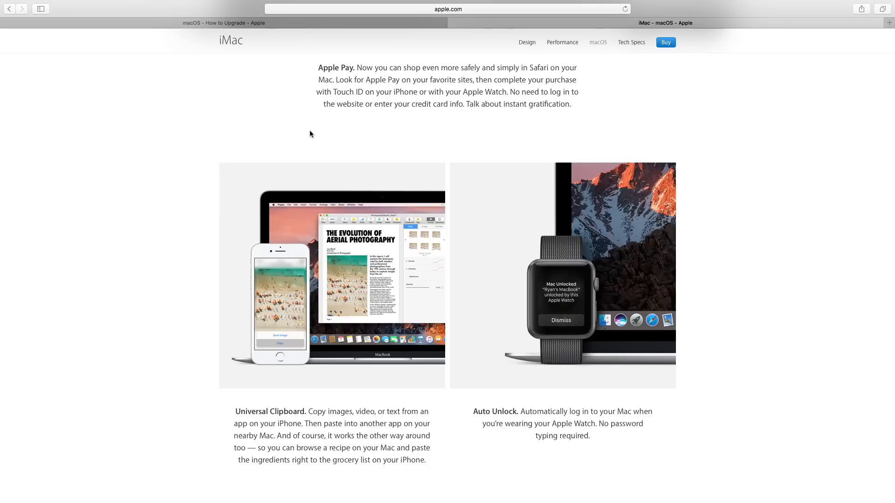
pyautogui.moveTo(337, 489)
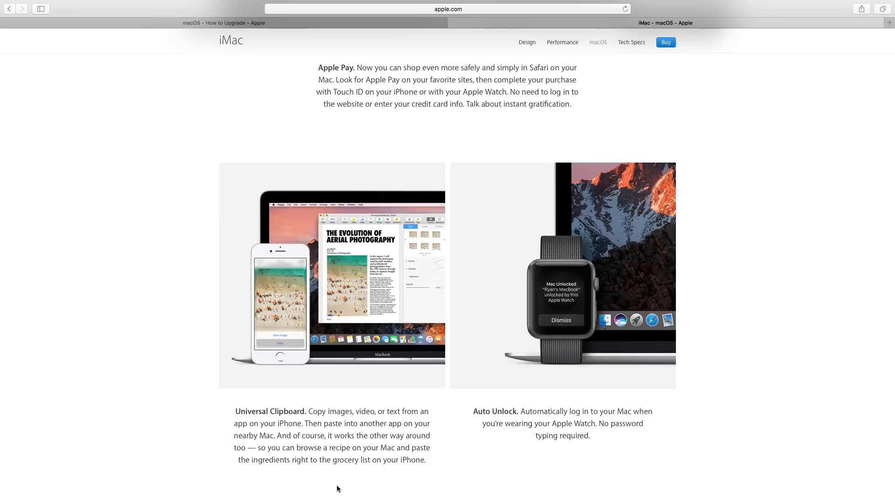
pyautogui.moveTo(370, 472)
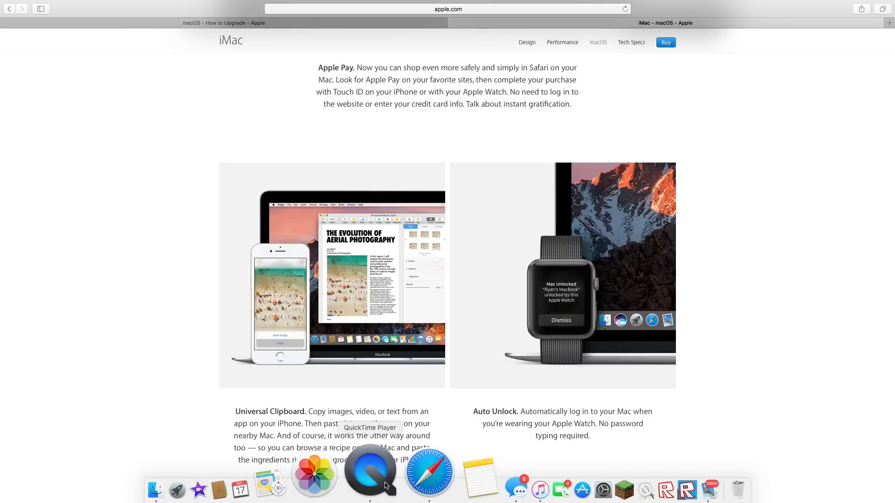
# Launch System Preferences from the Dock and go to the Security & Privacy pane
pyautogui.scroll(3)
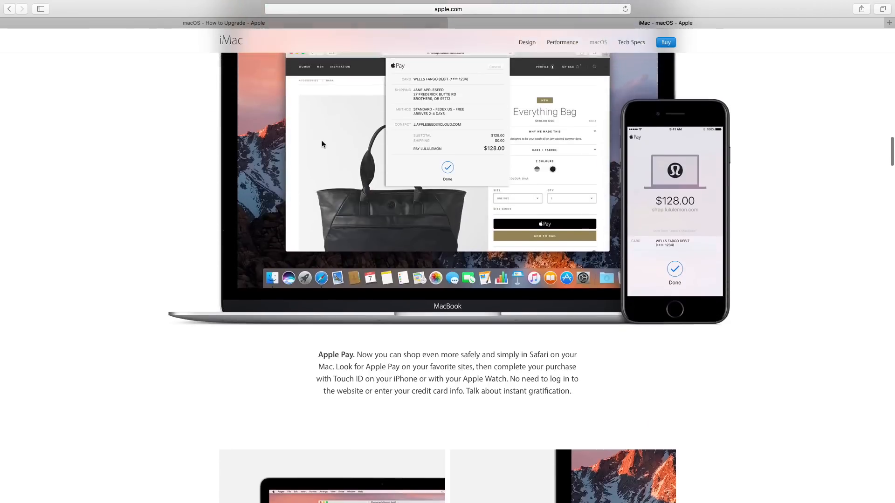
pyautogui.scroll(-3)
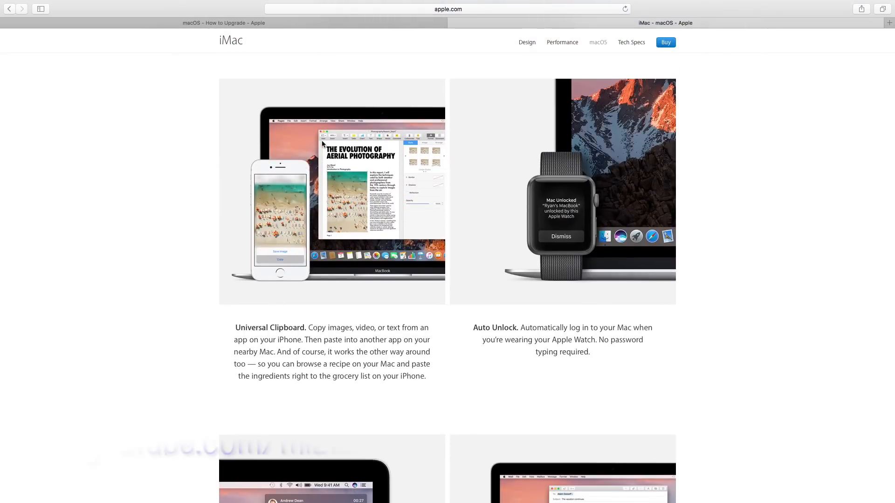
pyautogui.moveTo(68, 4)
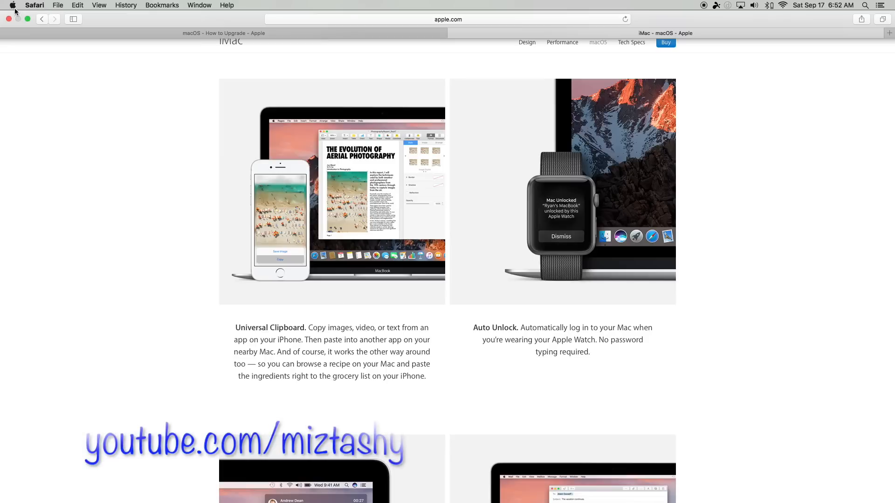
pyautogui.click(13, 6)
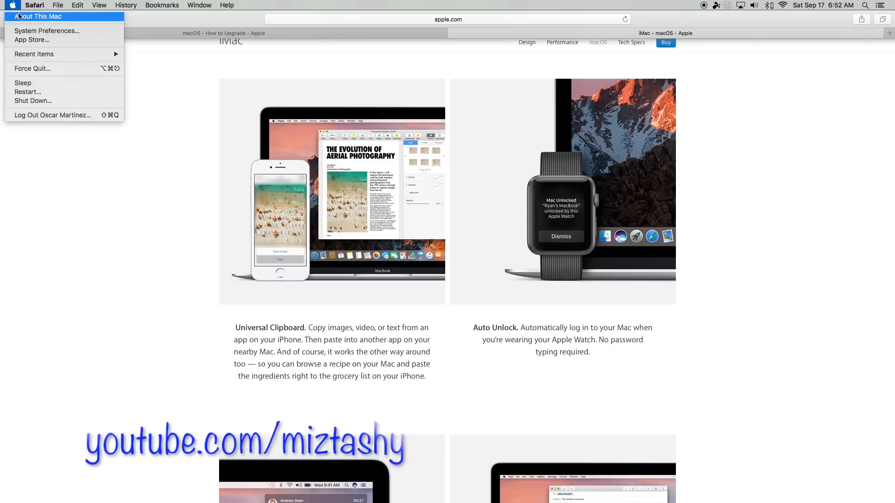
pyautogui.click(39, 16)
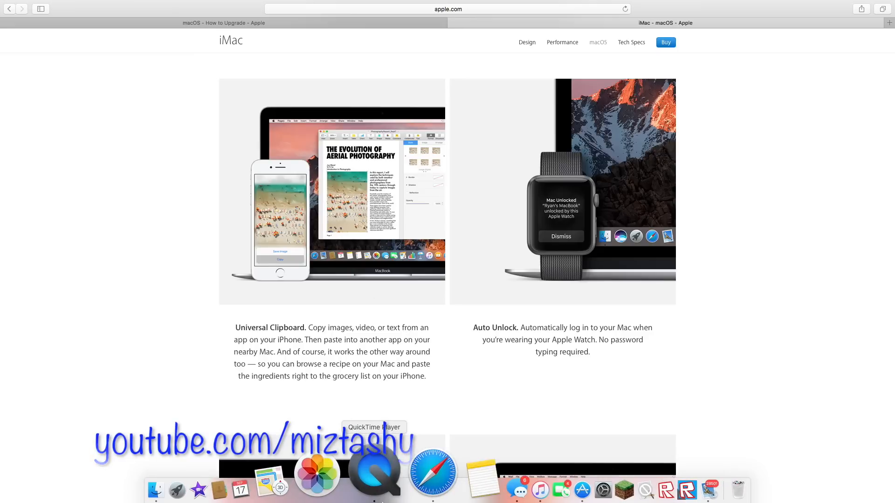
pyautogui.moveTo(338, 488)
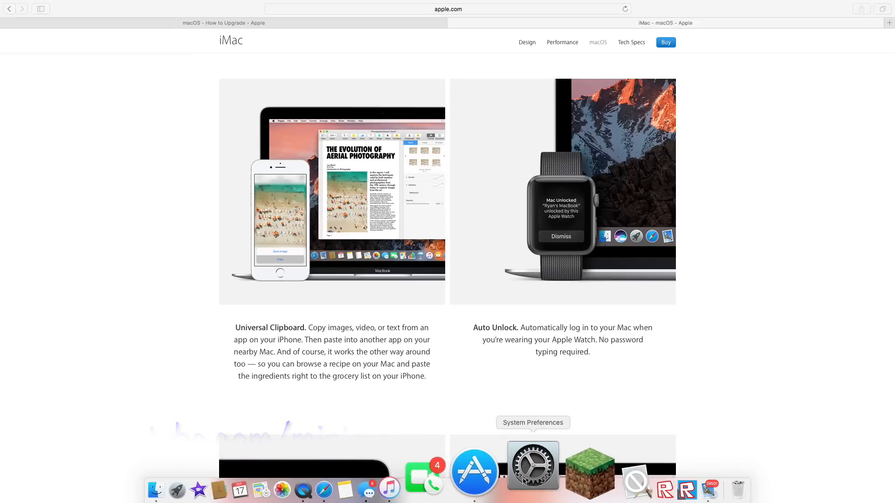
pyautogui.click(533, 467)
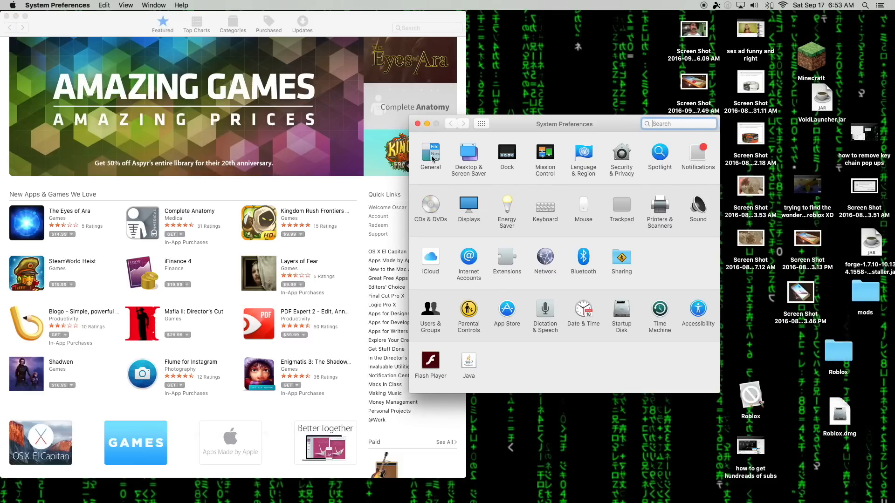
pyautogui.moveTo(617, 170)
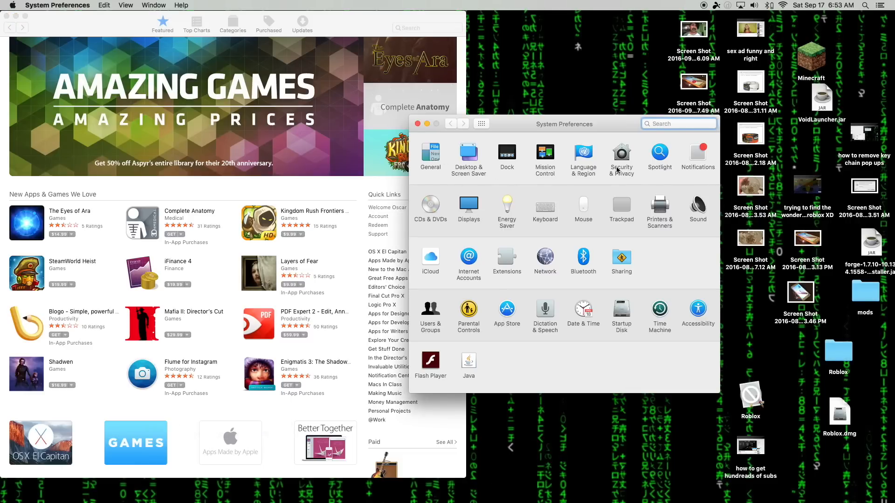
pyautogui.moveTo(626, 172)
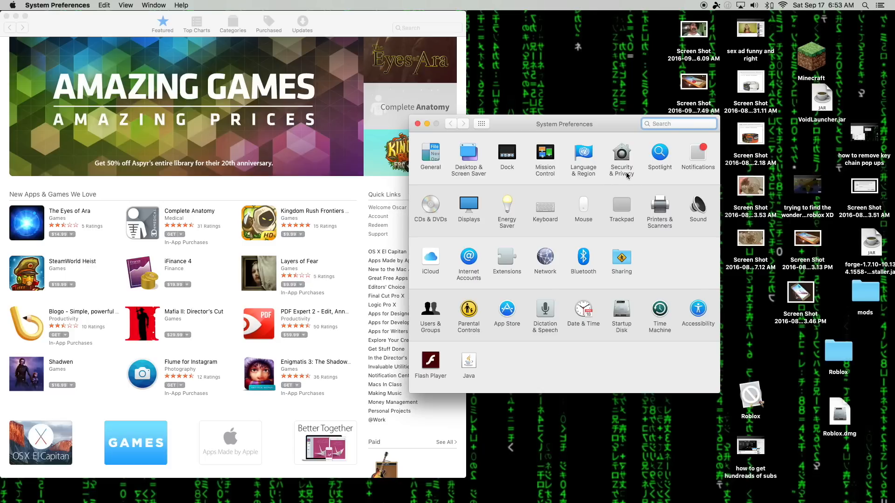
pyautogui.moveTo(625, 166)
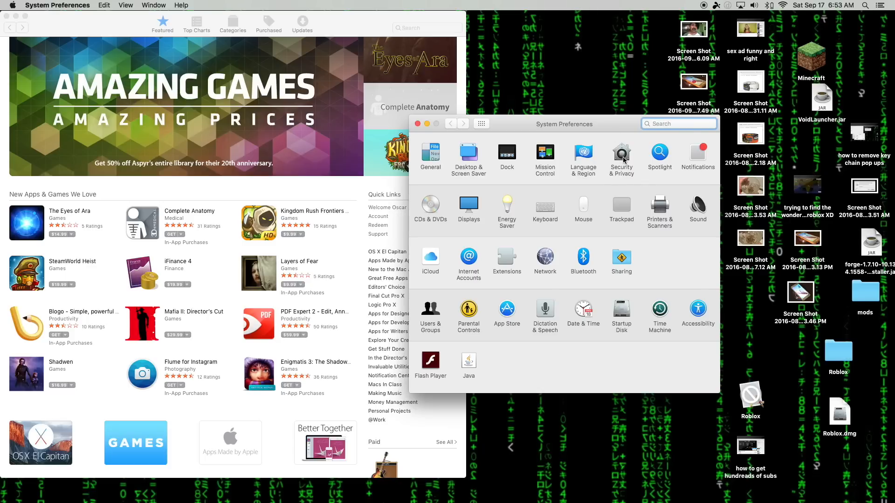
pyautogui.click(621, 154)
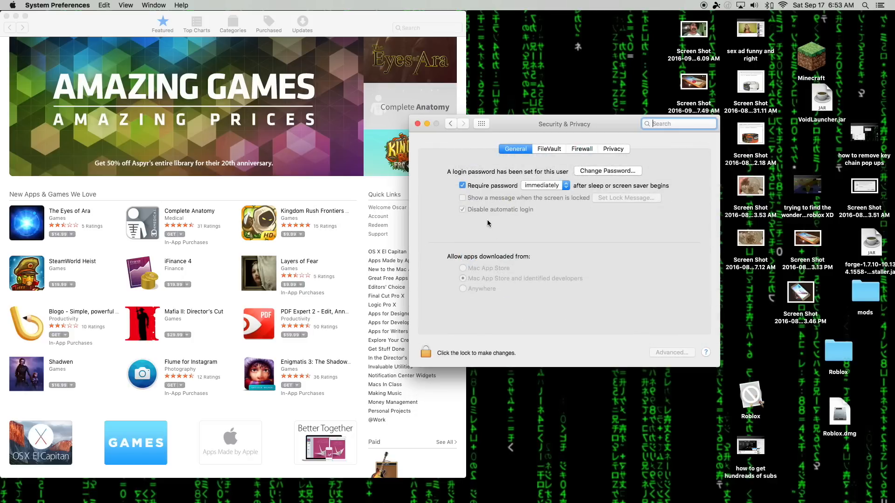
pyautogui.moveTo(466, 218)
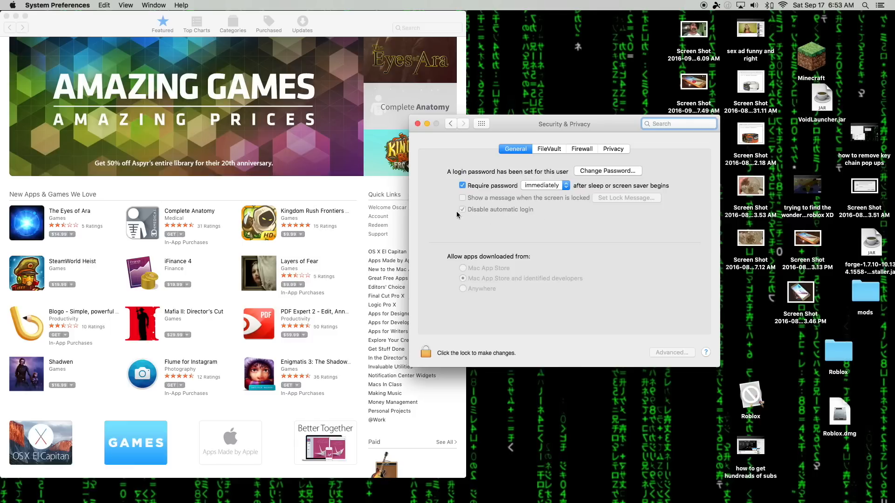
pyautogui.moveTo(502, 207)
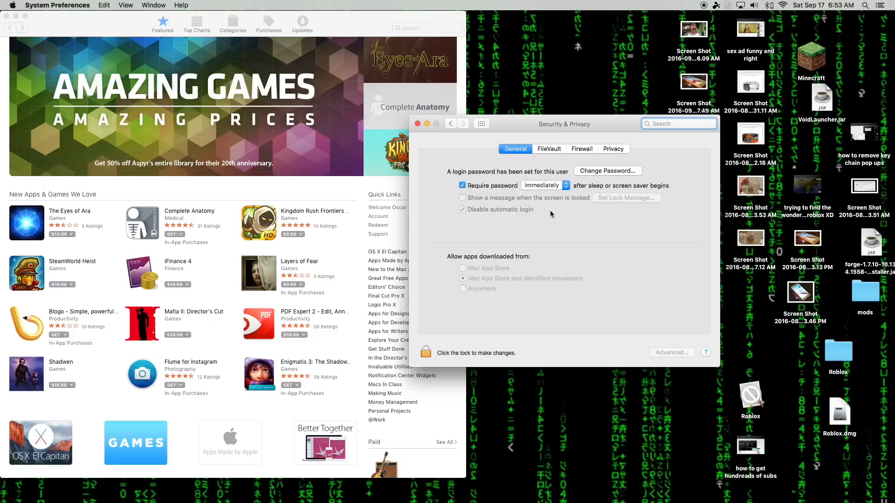
pyautogui.moveTo(492, 194)
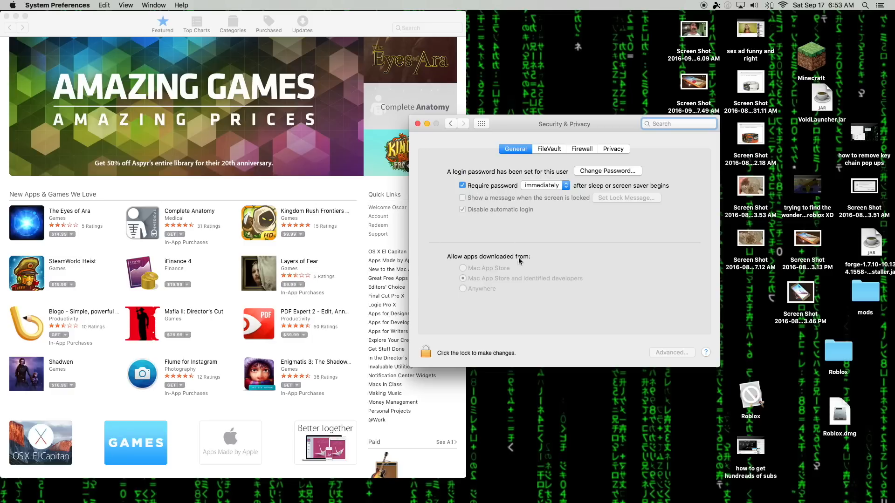
pyautogui.moveTo(533, 181)
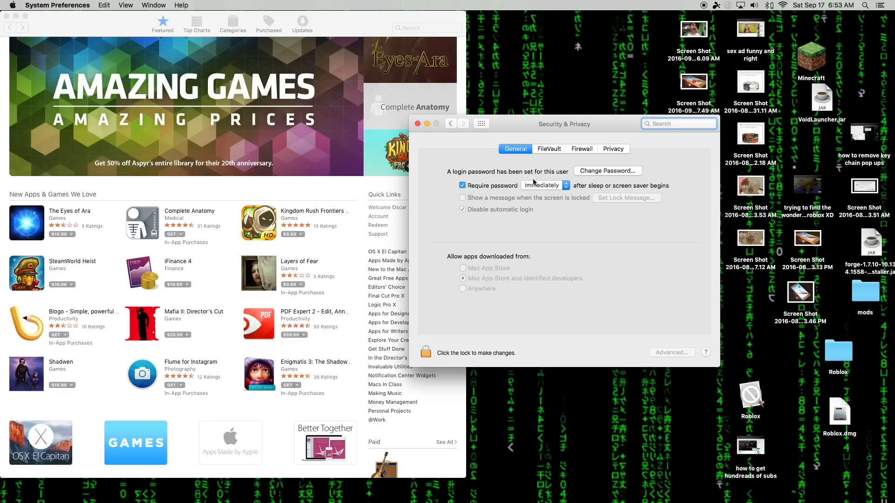
pyautogui.moveTo(467, 192)
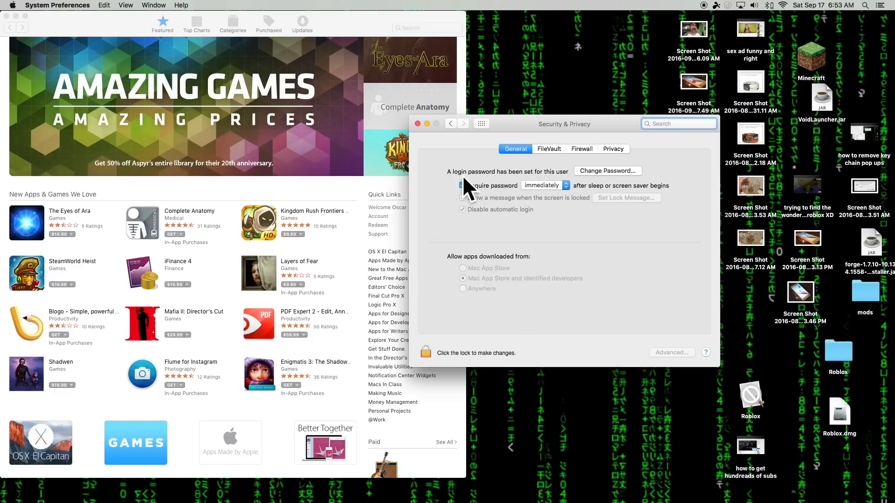
# View the General settings showing password required immediately after sleep
pyautogui.click(462, 185)
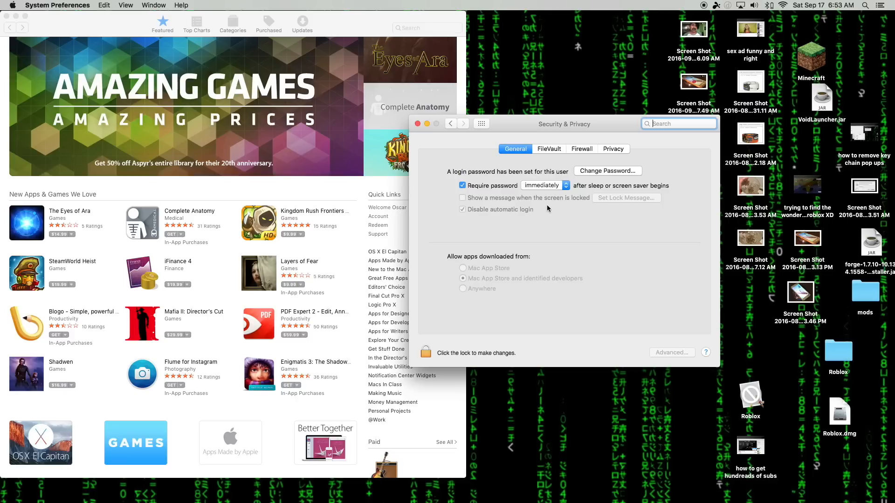
pyautogui.moveTo(439, 235)
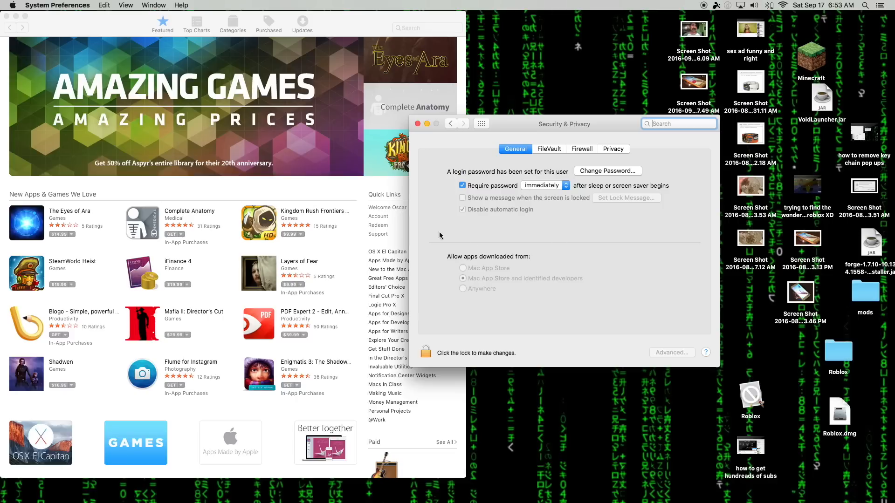
pyautogui.moveTo(551, 209)
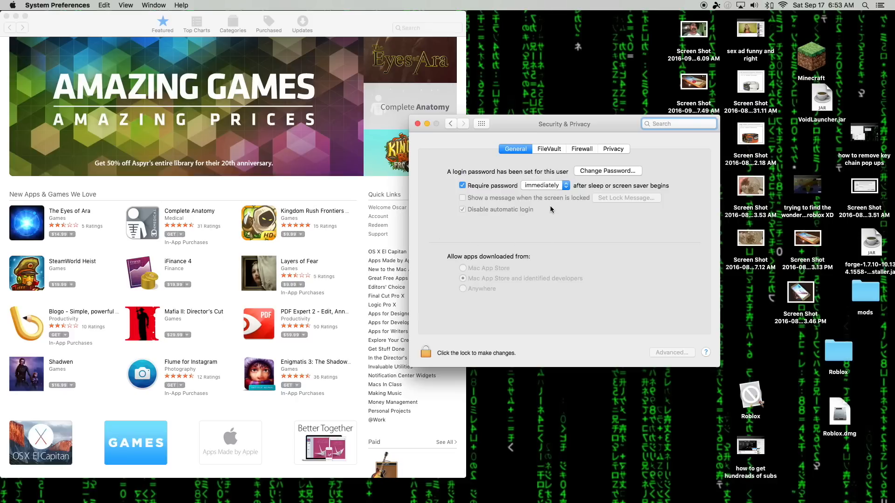
pyautogui.moveTo(451, 199)
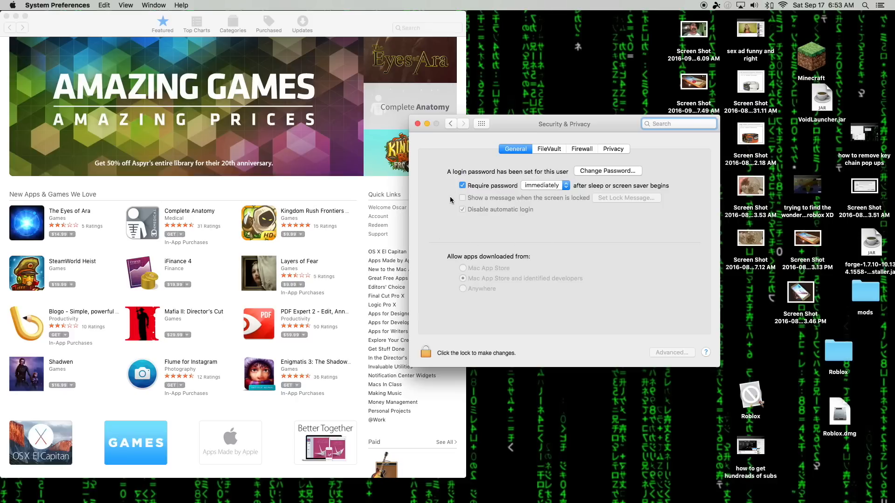